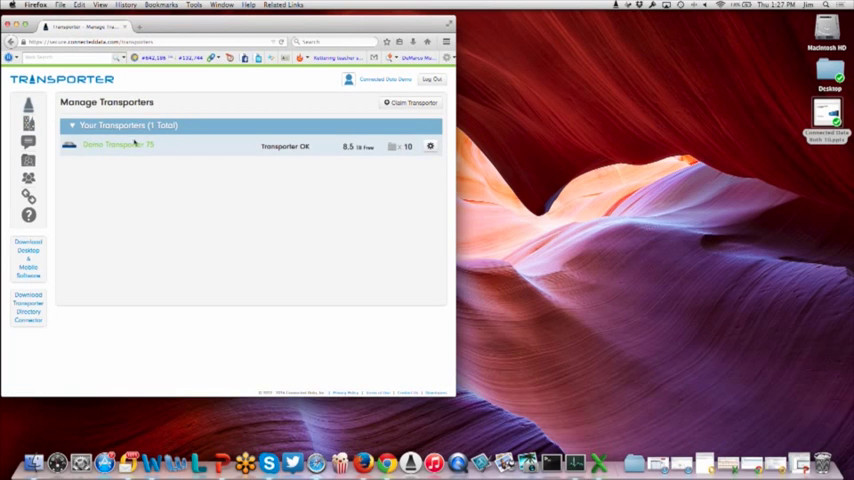
Step: Cancel the Backup SMB/CIFS File Sharing dialog and show Demo Transporter 75's Advanced options
left_click(118, 144)
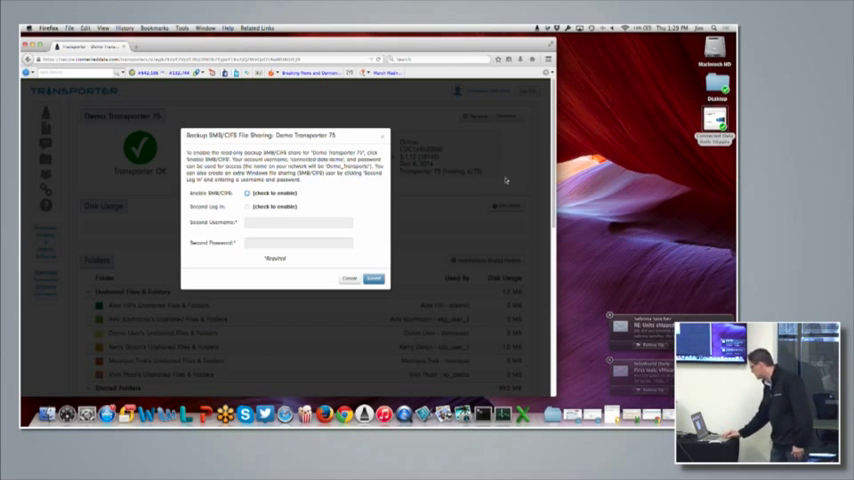
left_click(348, 278)
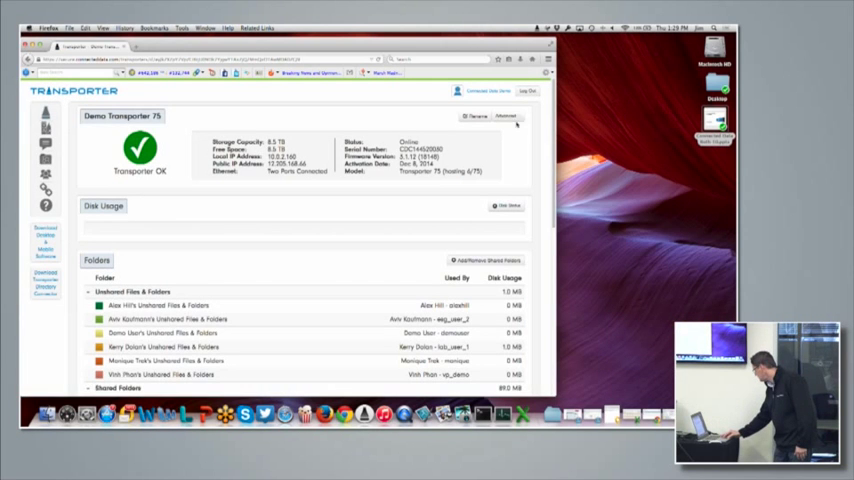
left_click(506, 116)
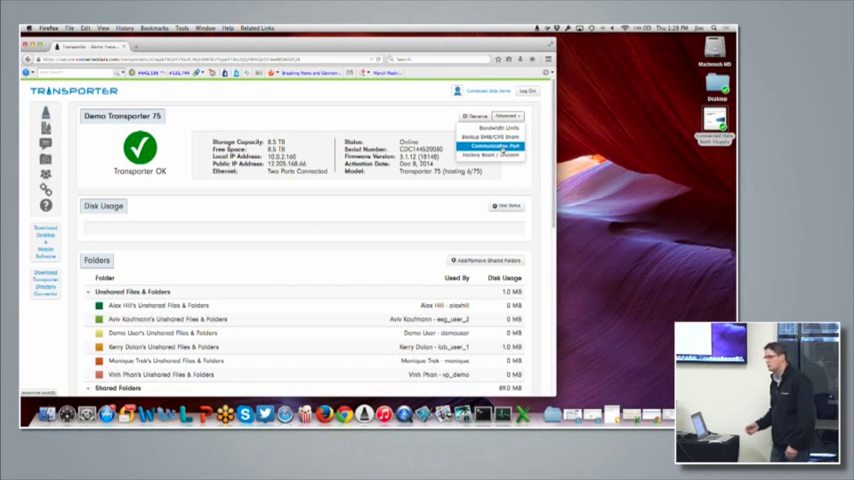